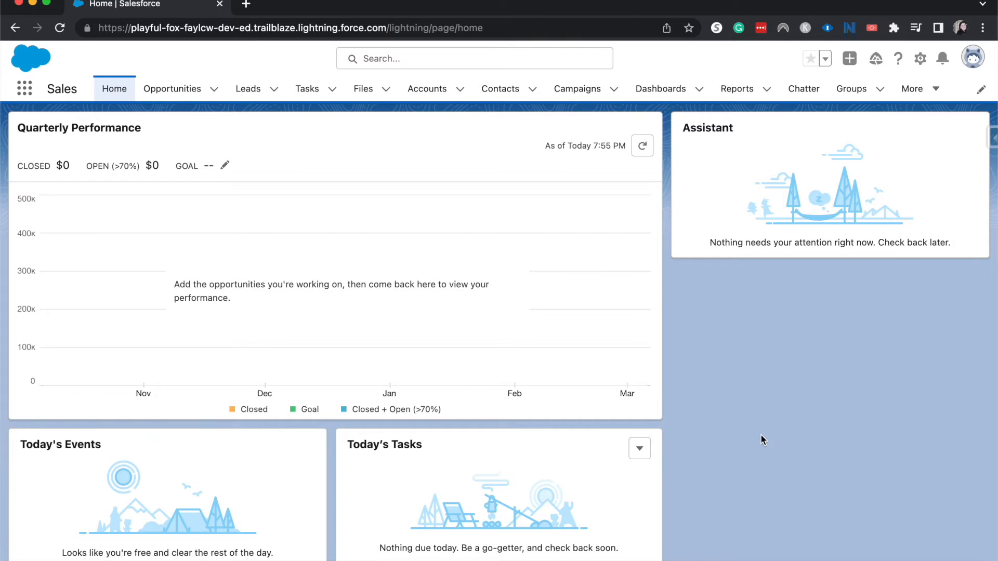
{"action": "mouse_move", "coordinate": [372, 344]}
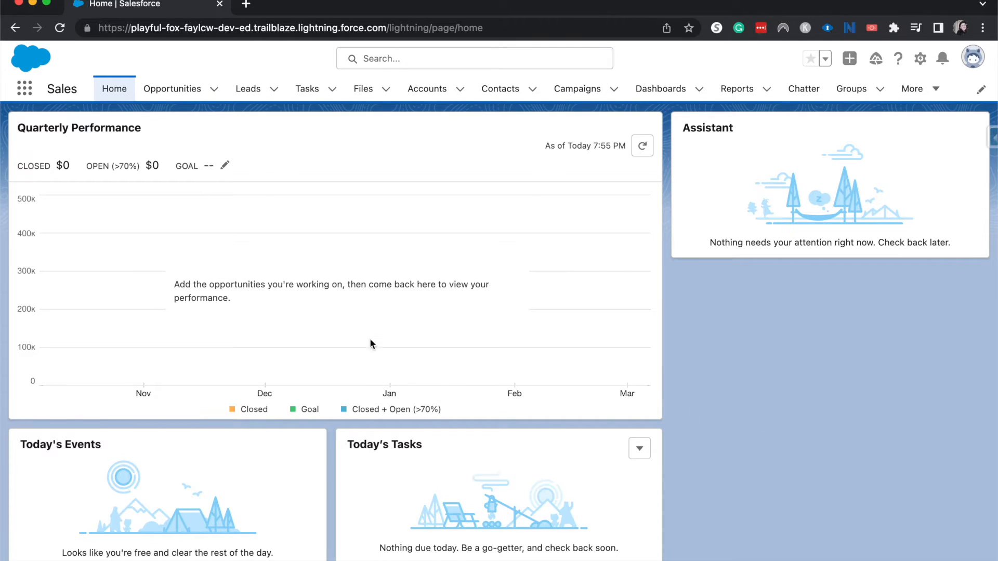
- Bring up the App Launcher list of apps and items from the Sales home page
{"action": "left_click", "coordinate": [24, 88]}
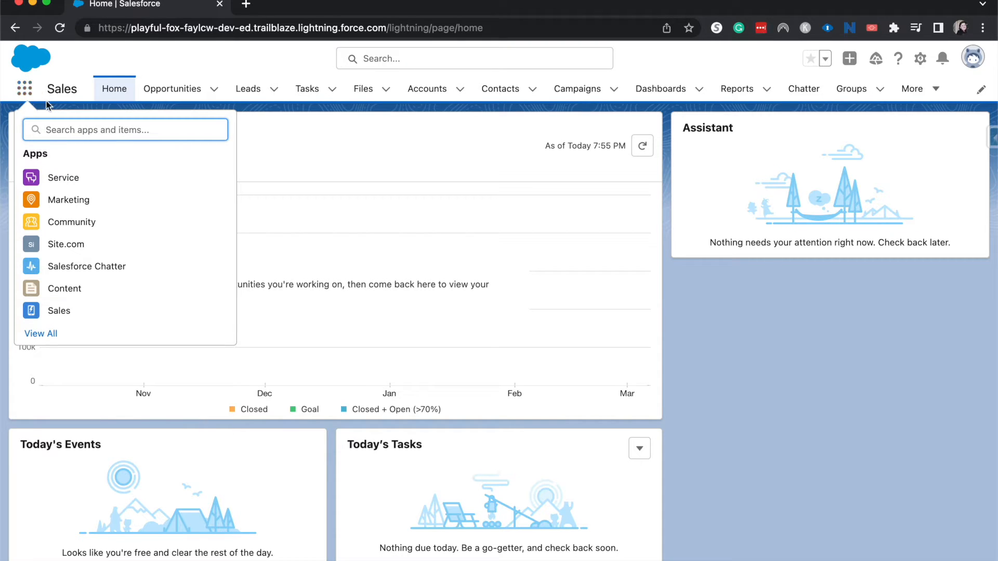
{"action": "mouse_move", "coordinate": [737, 88]}
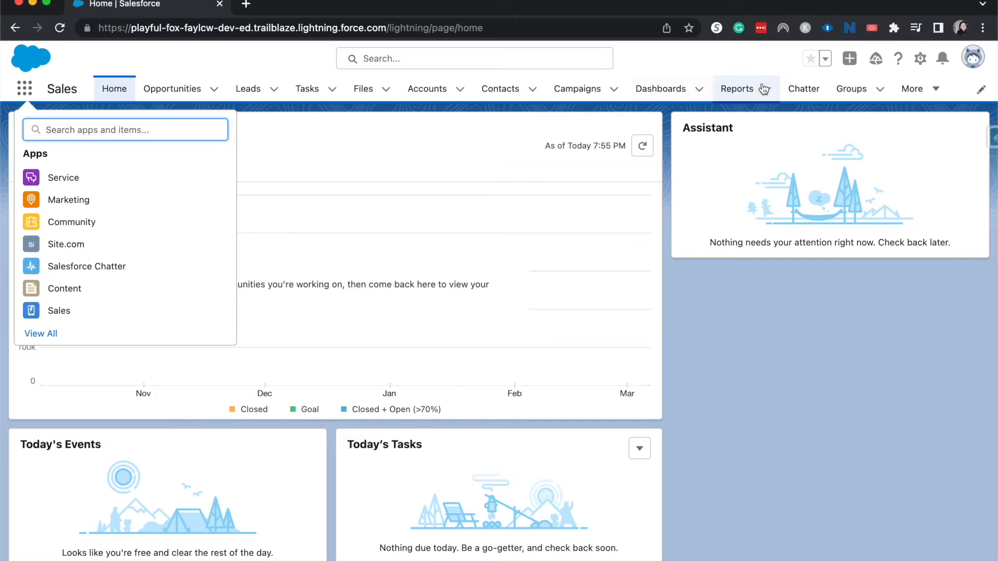
{"action": "mouse_move", "coordinate": [141, 28]}
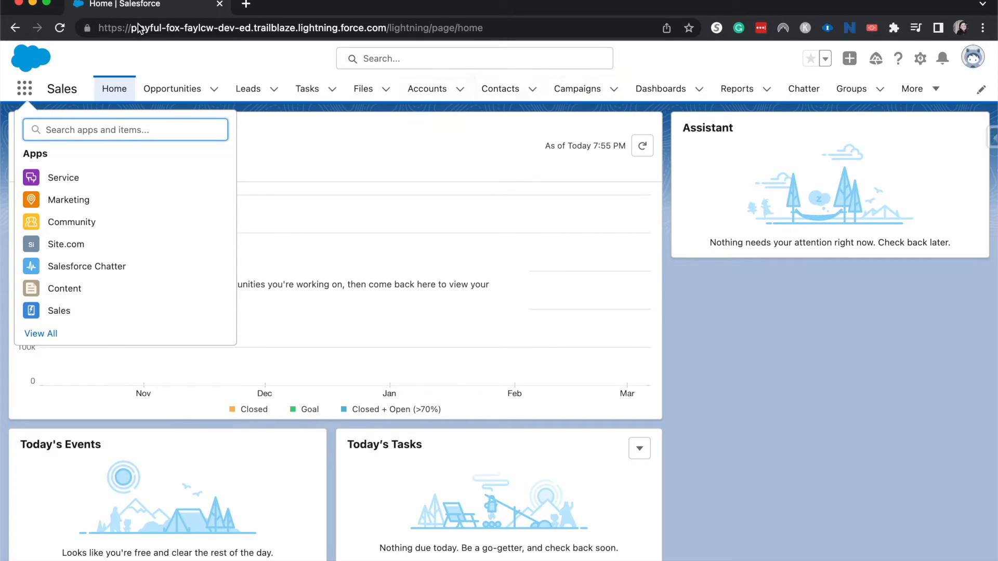
- Search 'cas' in the App Launcher and go to the Cases list
{"action": "type", "text": "cas"}
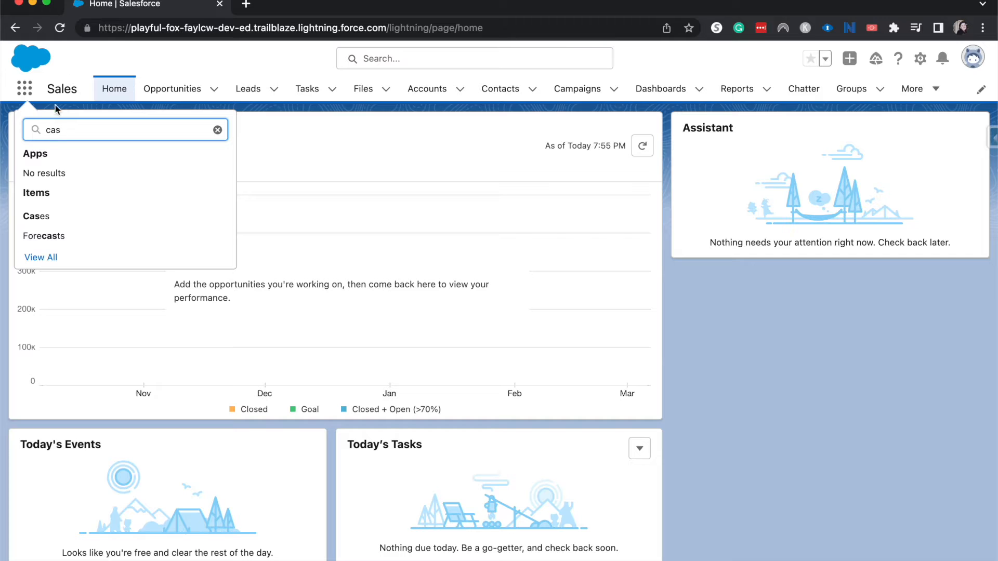
{"action": "left_click", "coordinate": [35, 217]}
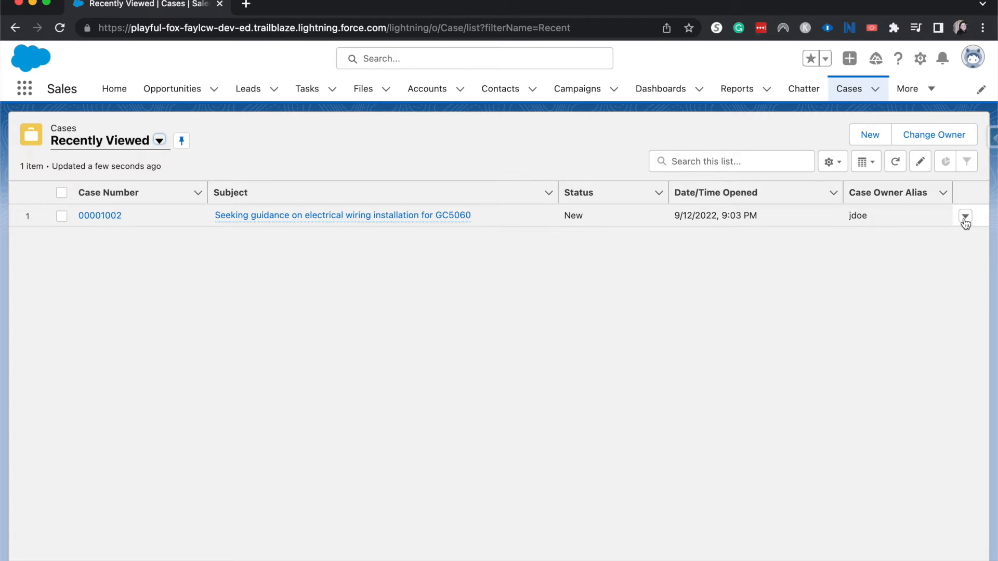
{"action": "mouse_move", "coordinate": [356, 361]}
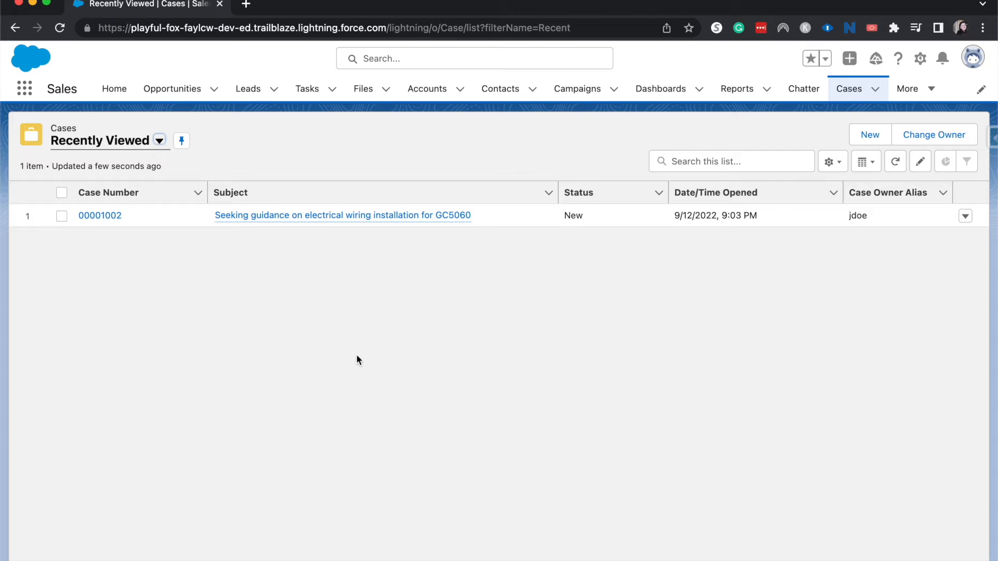
{"action": "mouse_move", "coordinate": [911, 236]}
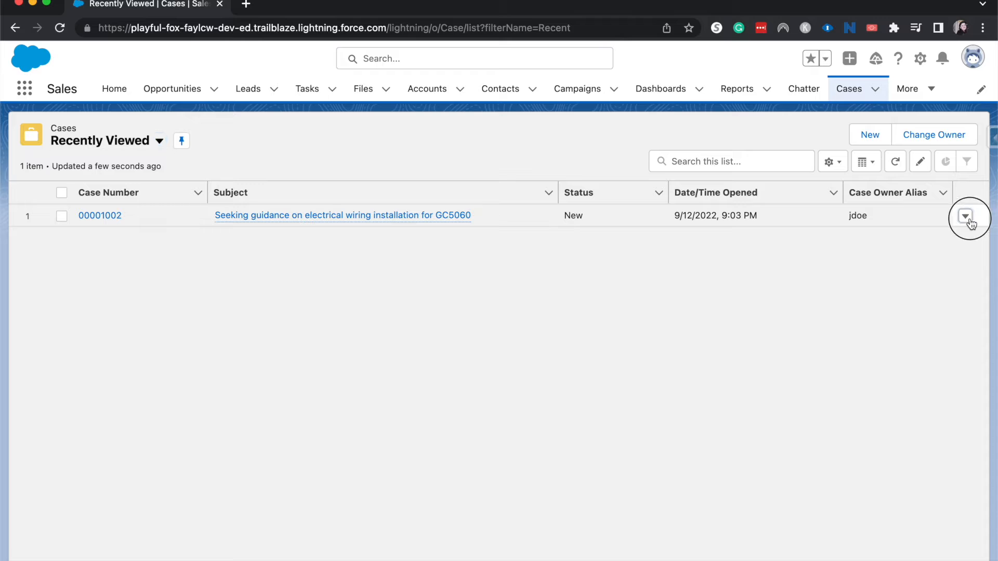
- Show the row actions for case 00001002 in the Cases list
{"action": "left_click", "coordinate": [964, 217]}
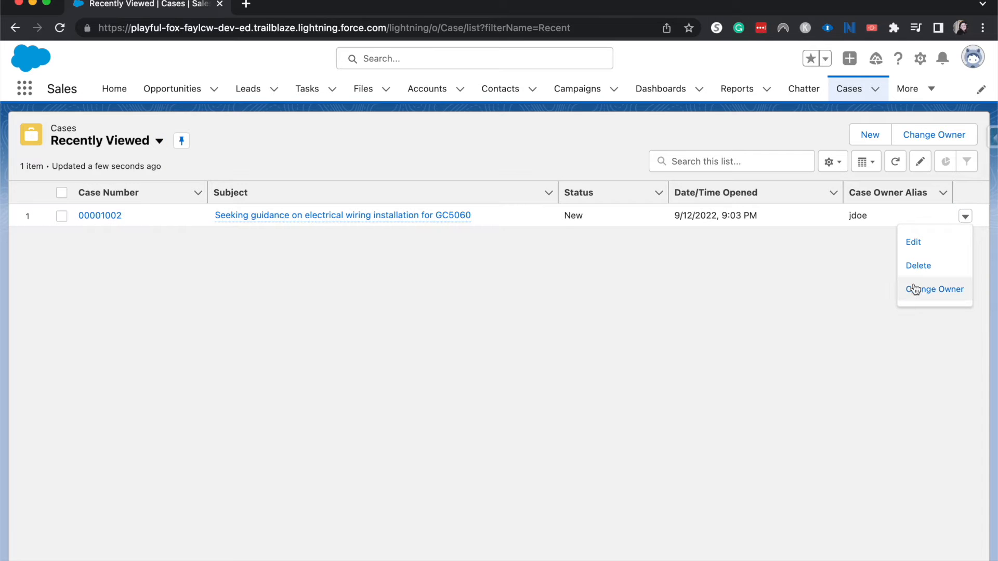
{"action": "left_click", "coordinate": [935, 289]}
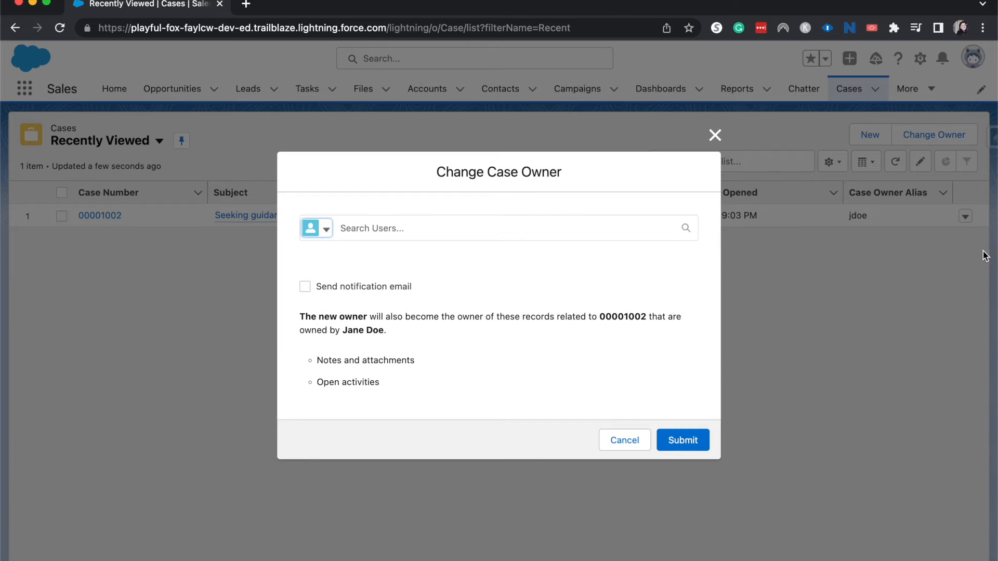
{"action": "mouse_move", "coordinate": [869, 220]}
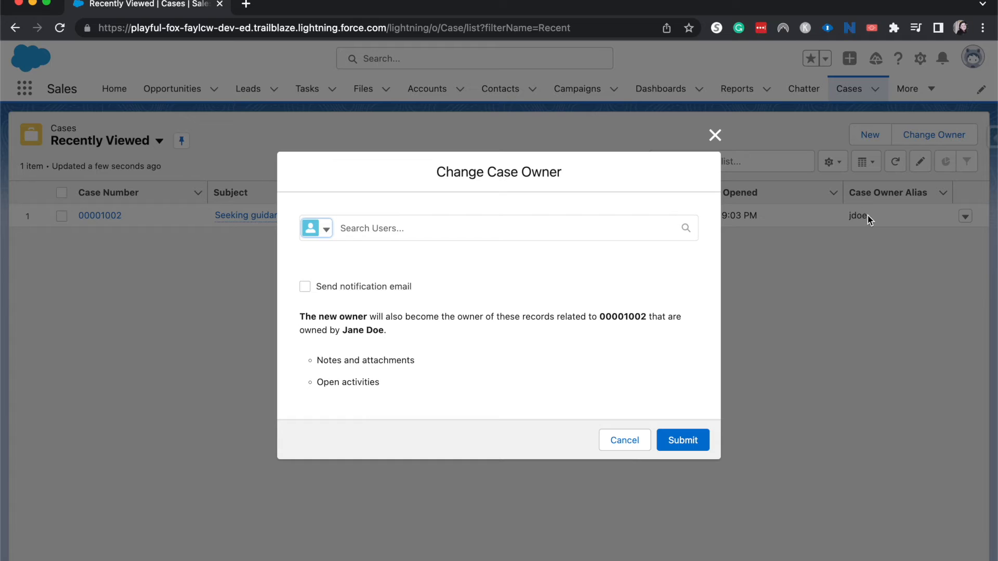
{"action": "left_click", "coordinate": [498, 228]}
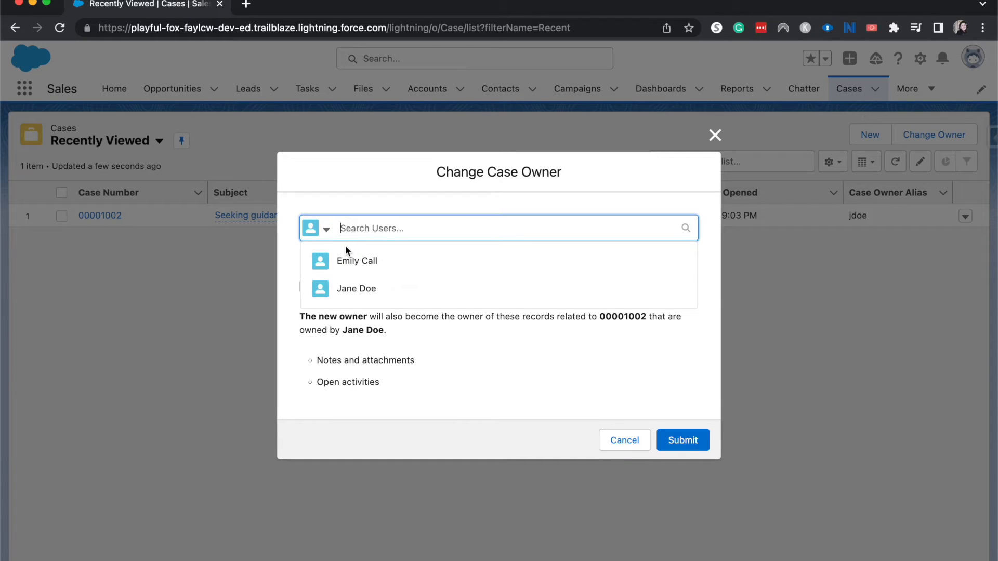
{"action": "left_click", "coordinate": [357, 259]}
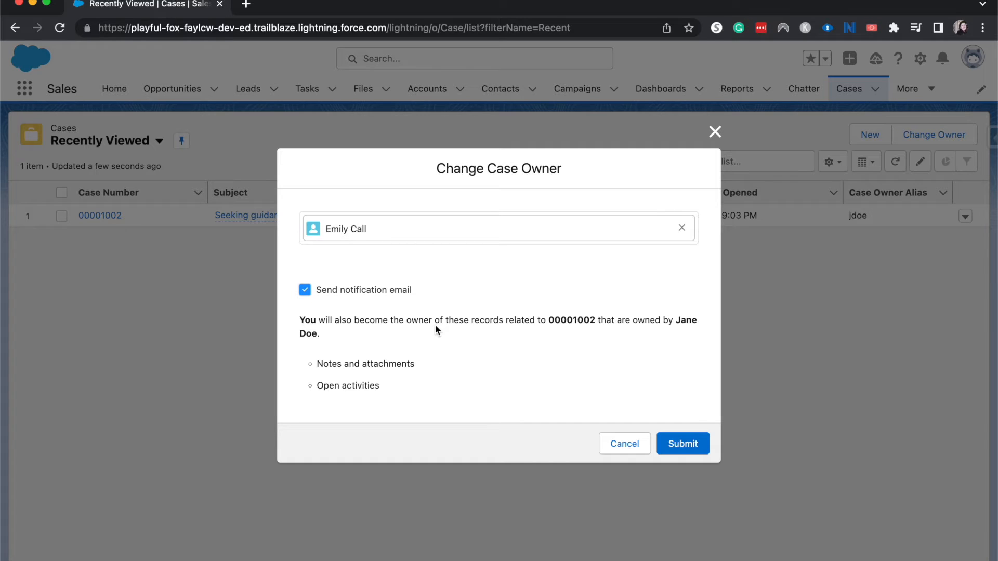
{"action": "mouse_move", "coordinate": [598, 401]}
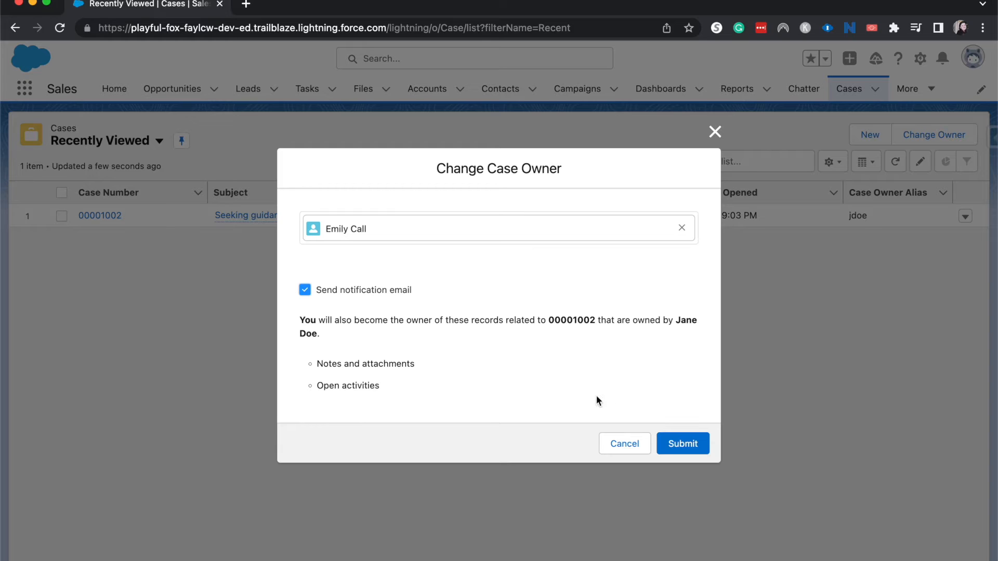
{"action": "left_click", "coordinate": [682, 444]}
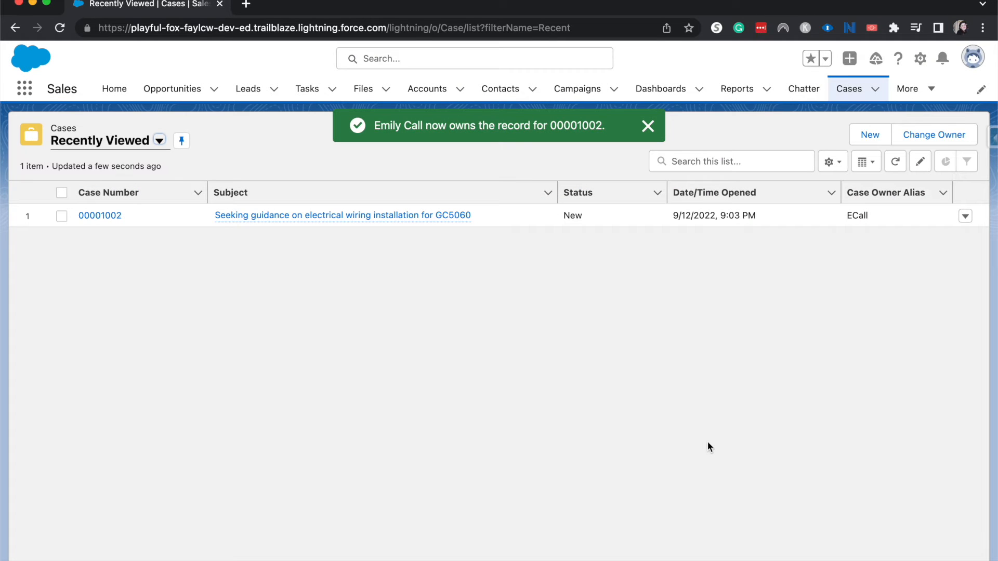
- Switch to the All Open Cases view and open case 00001016
{"action": "left_click", "coordinate": [160, 140]}
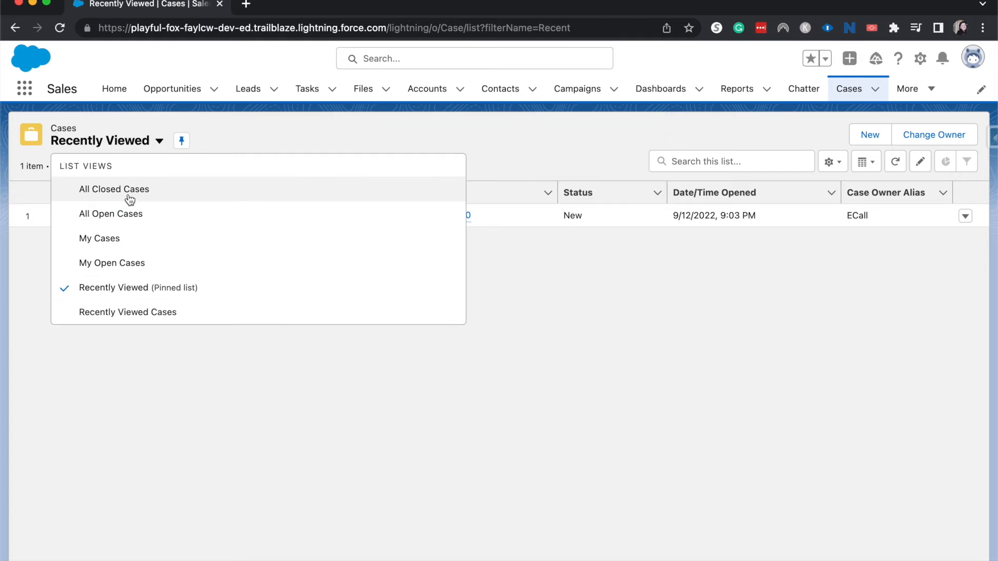
{"action": "left_click", "coordinate": [110, 214]}
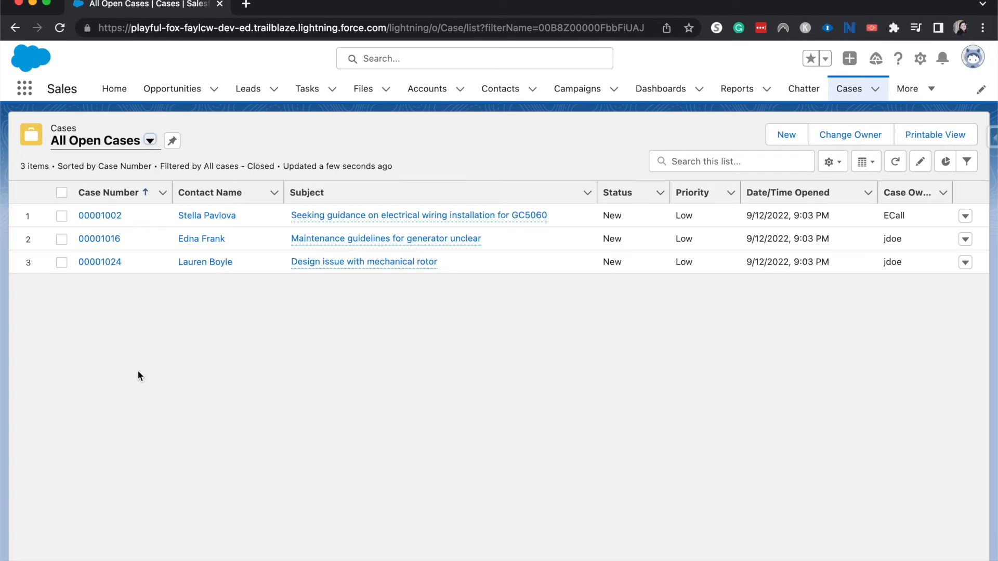
{"action": "mouse_move", "coordinate": [100, 239]}
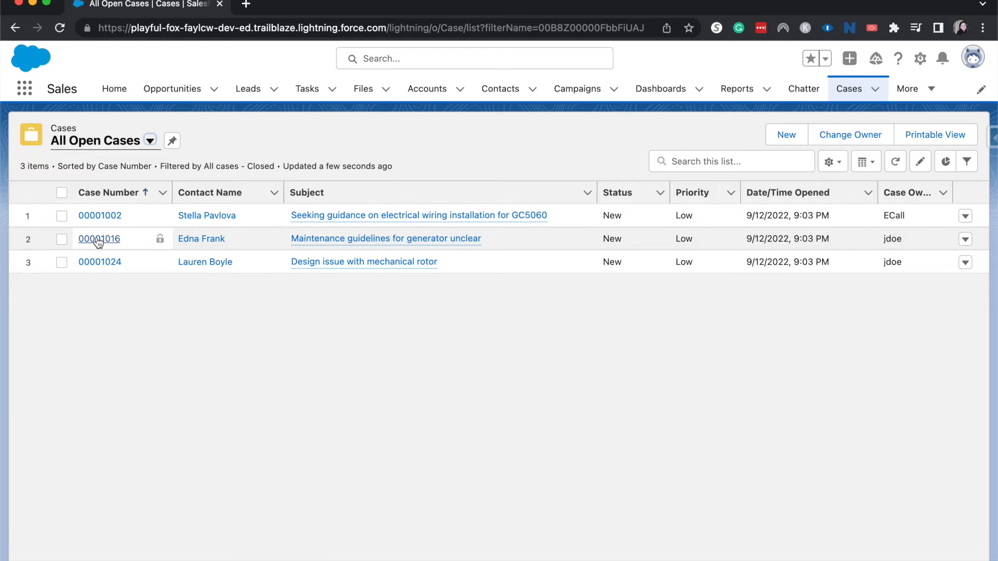
{"action": "left_click", "coordinate": [98, 239]}
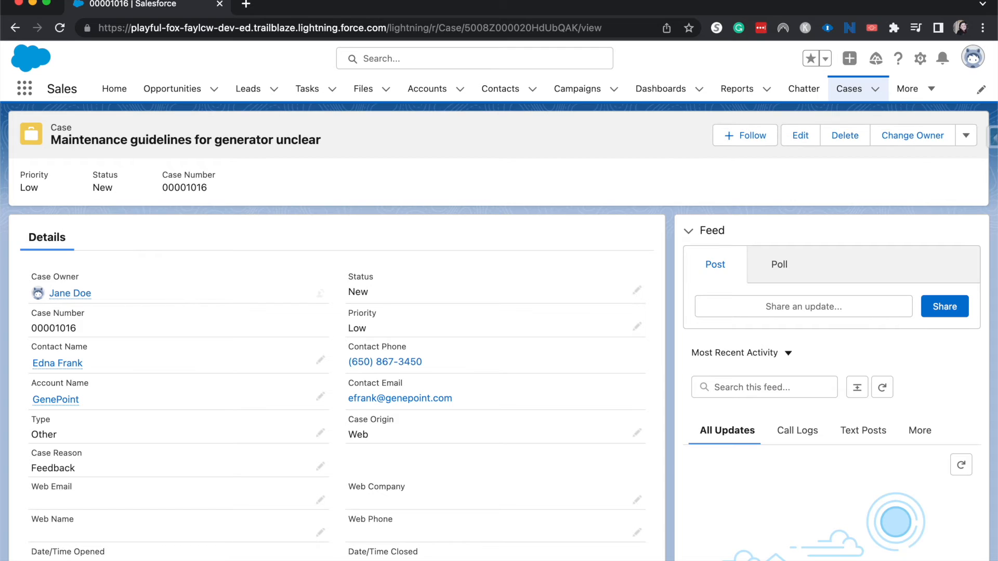
{"action": "mouse_move", "coordinate": [913, 135]}
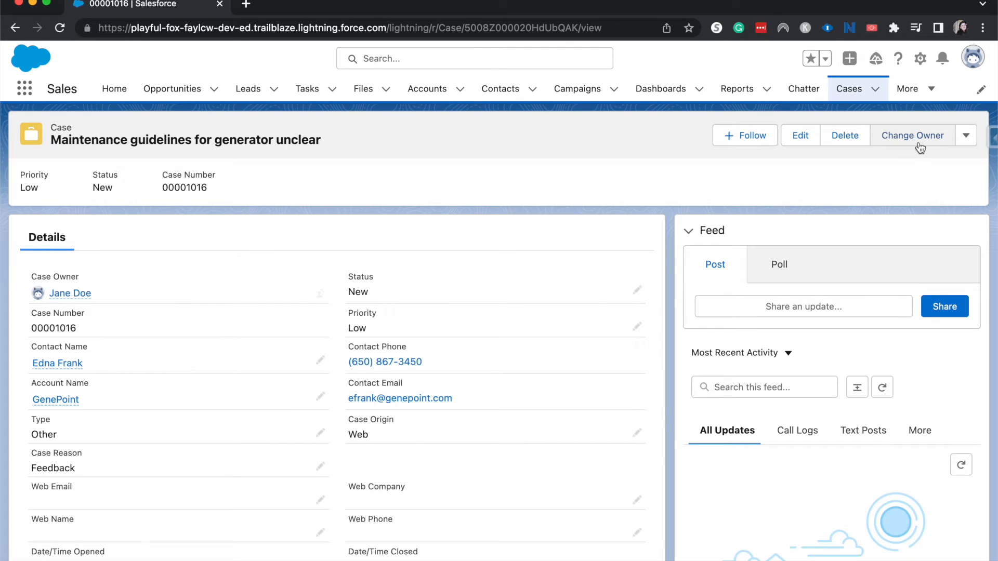
- Start the Change Case Owner dialog for case 00001016 from its record page
{"action": "left_click", "coordinate": [966, 135]}
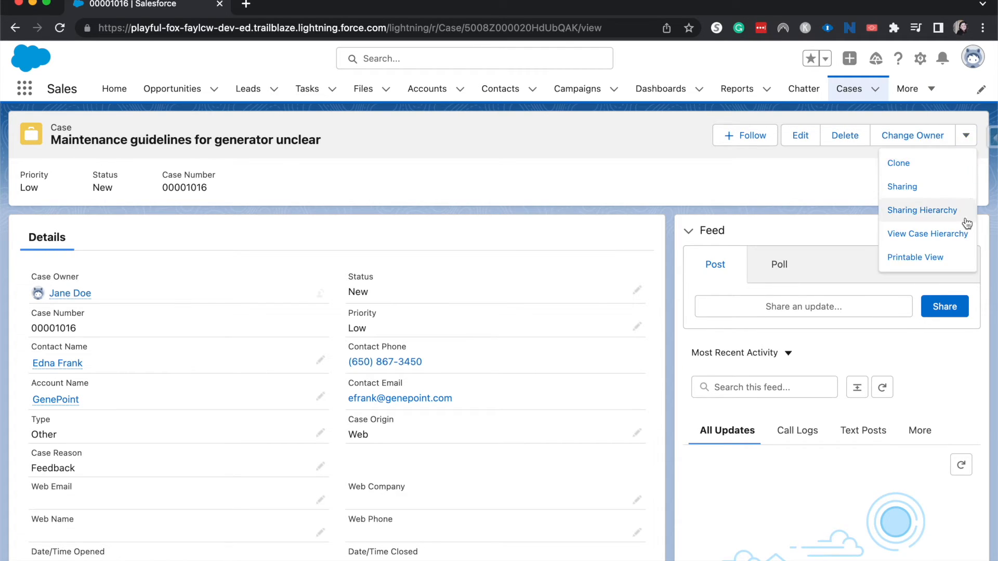
{"action": "mouse_move", "coordinate": [446, 215]}
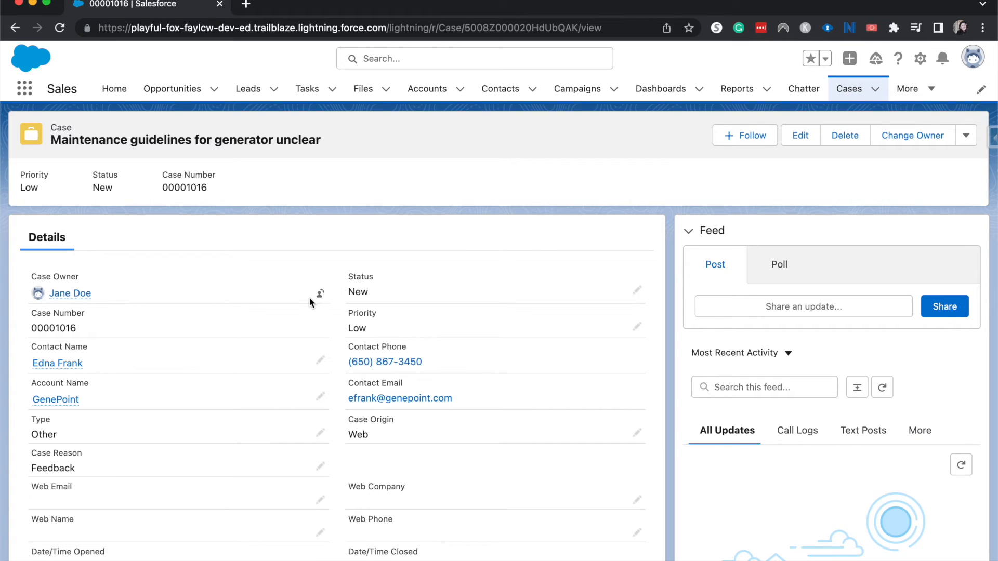
{"action": "left_click", "coordinate": [911, 135]}
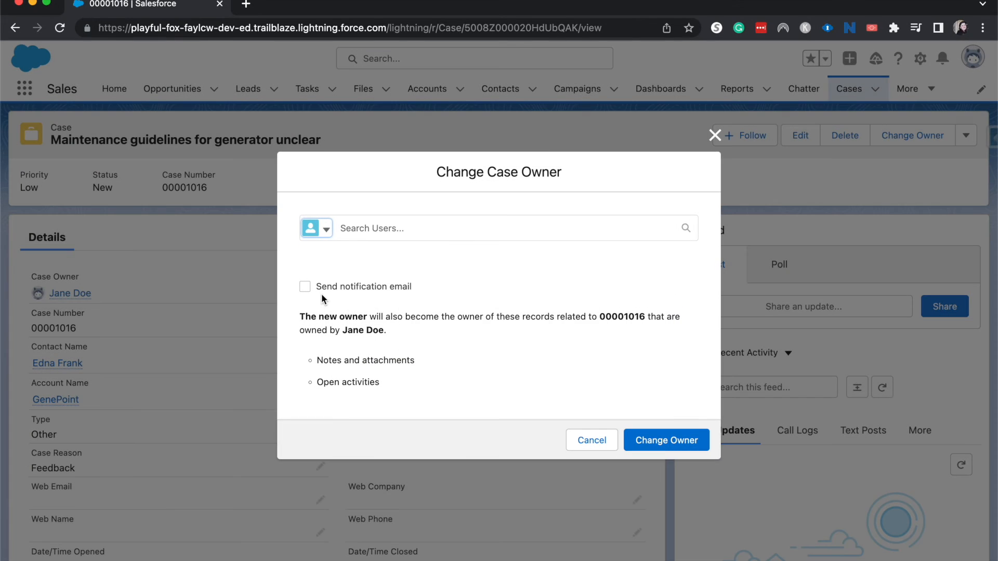
{"action": "left_click", "coordinate": [503, 227]}
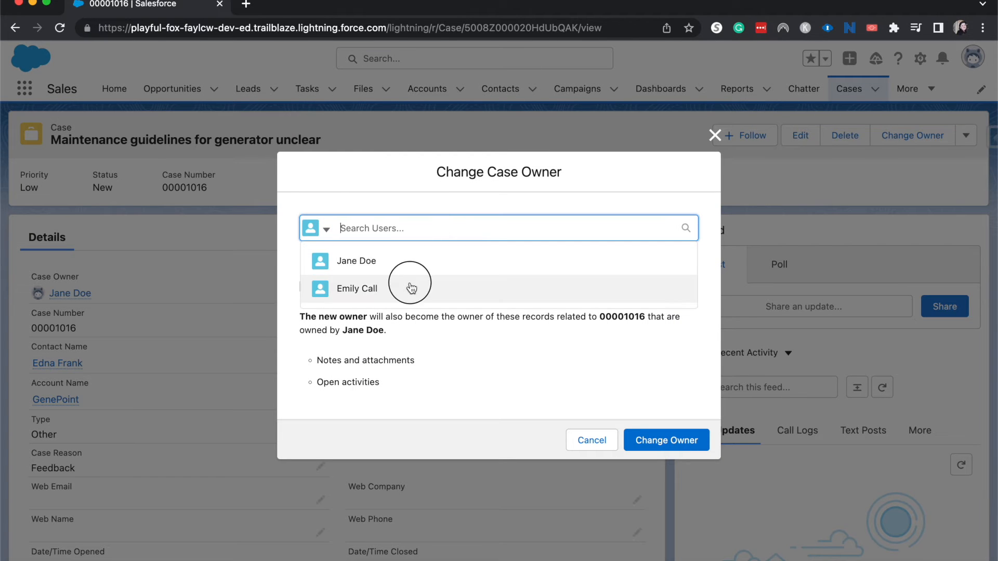
{"action": "left_click", "coordinate": [357, 288]}
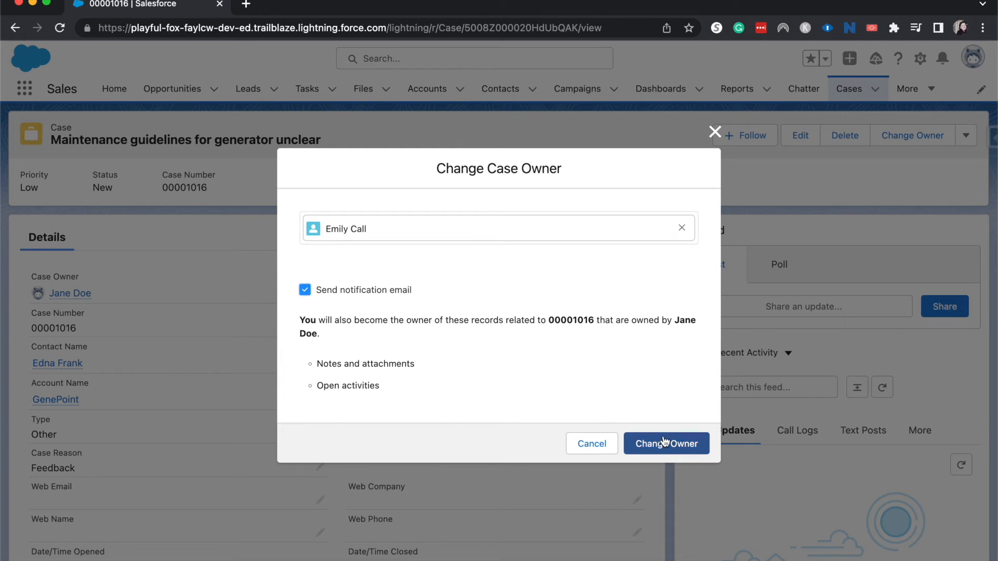
{"action": "left_click", "coordinate": [665, 444]}
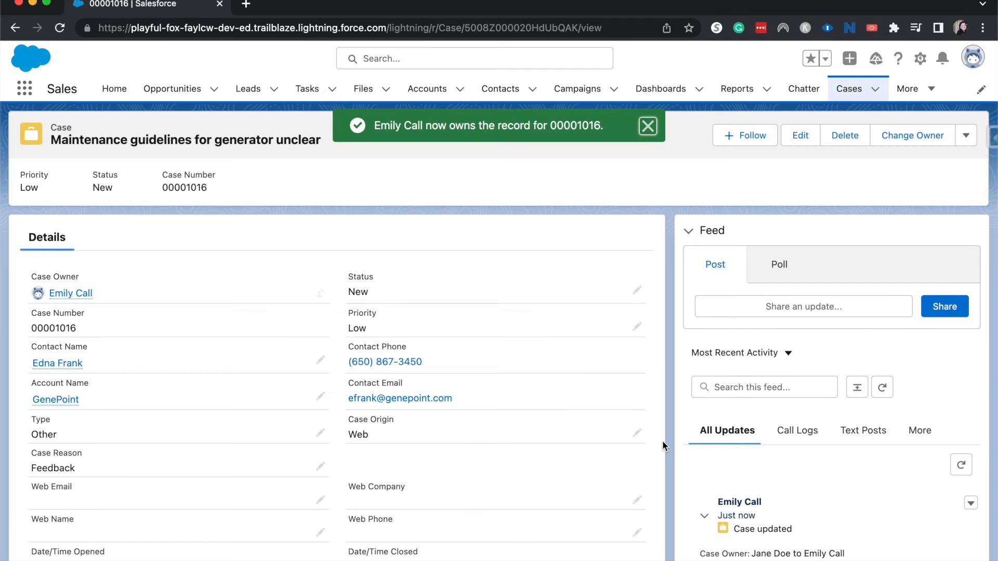
{"action": "left_click", "coordinate": [648, 126]}
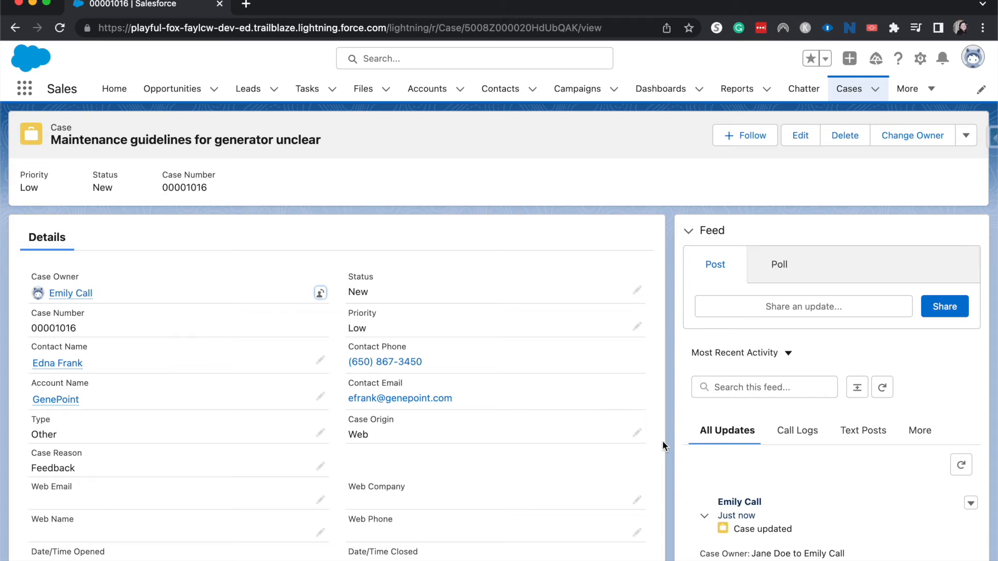